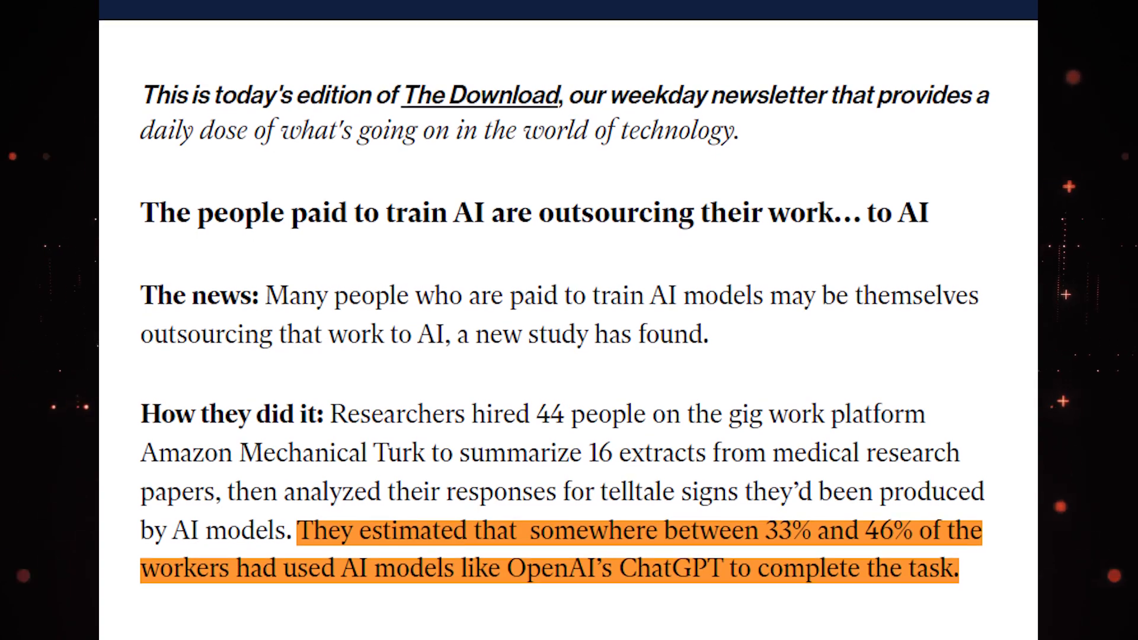
scroll(down, 3)
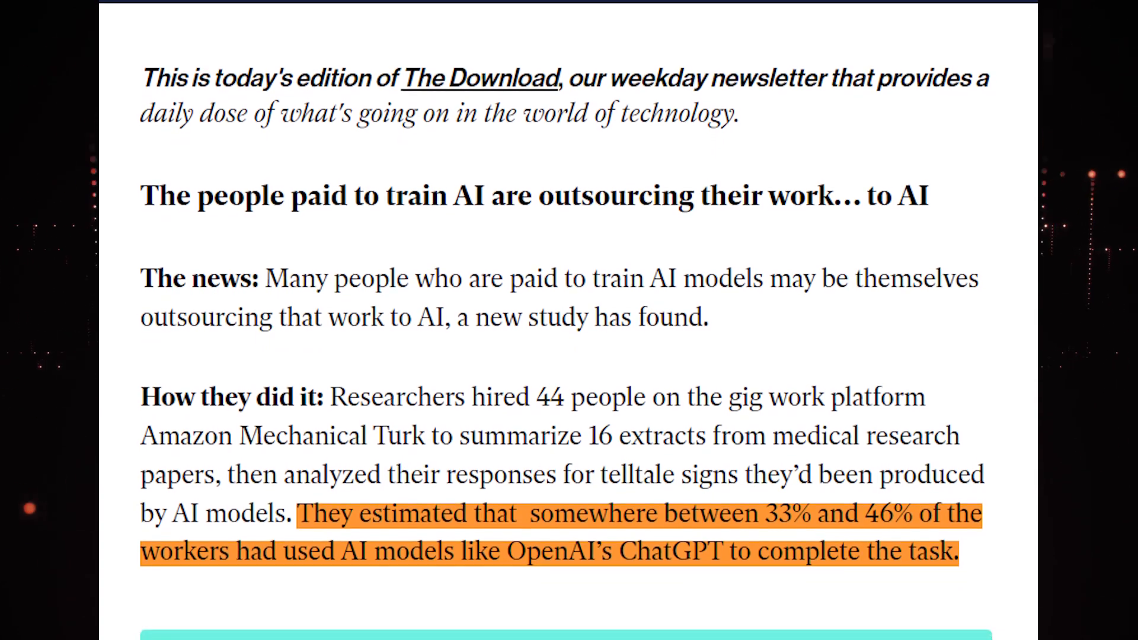